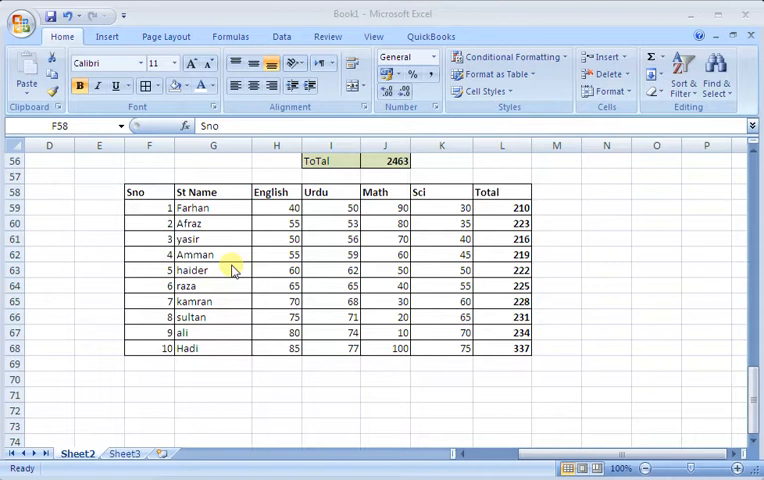
Select the table's heading row 58 and switch to the Data ribbon.
left_click(136, 192)
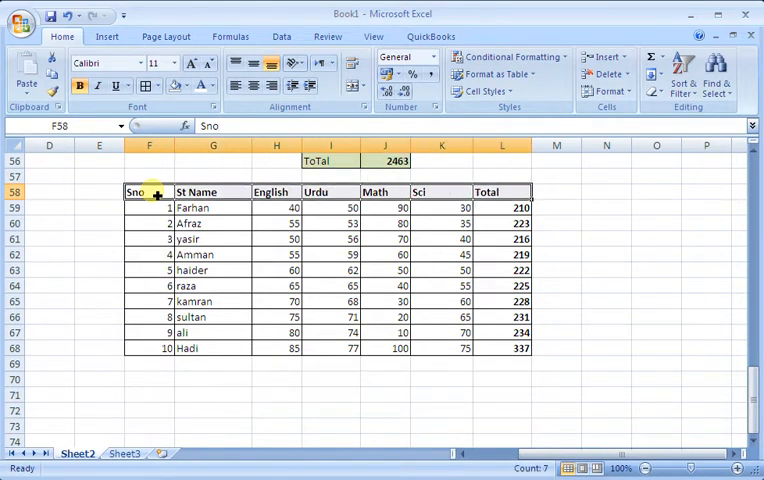
left_click(282, 36)
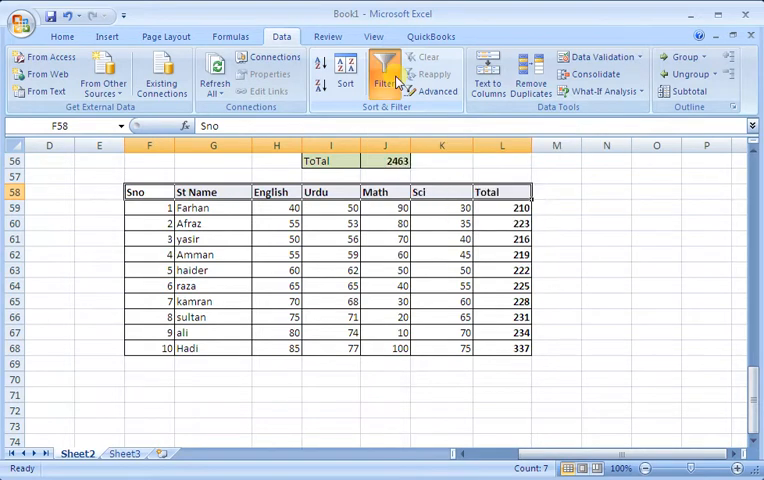
Turn on AutoFilter for the marks table and filter Sno to student number 5.
left_click(384, 72)
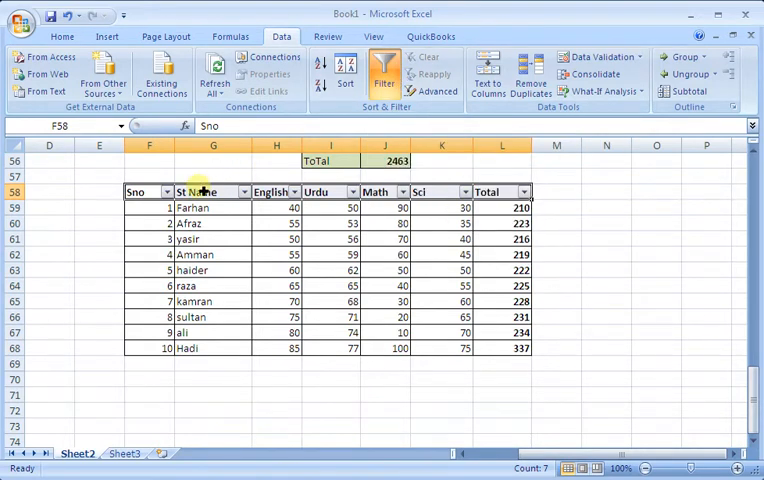
left_click(158, 192)
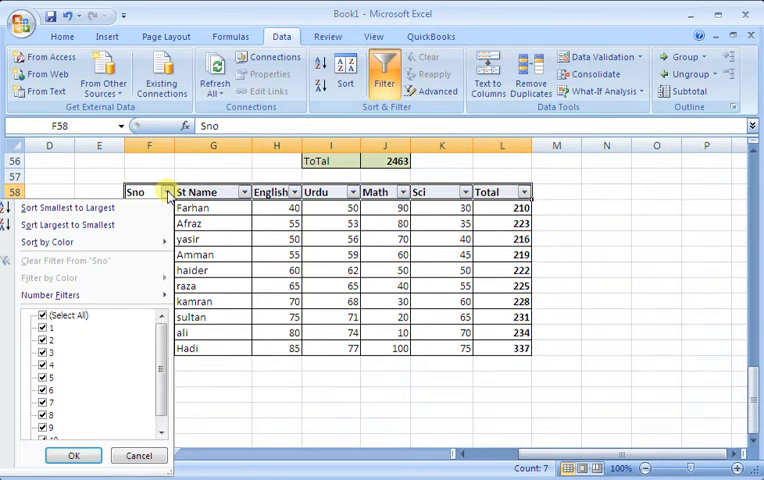
scroll("down", 3)
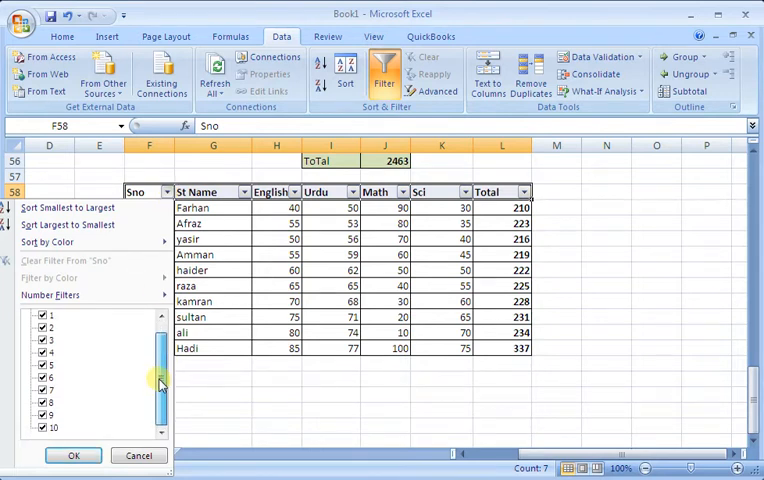
left_click(44, 316)
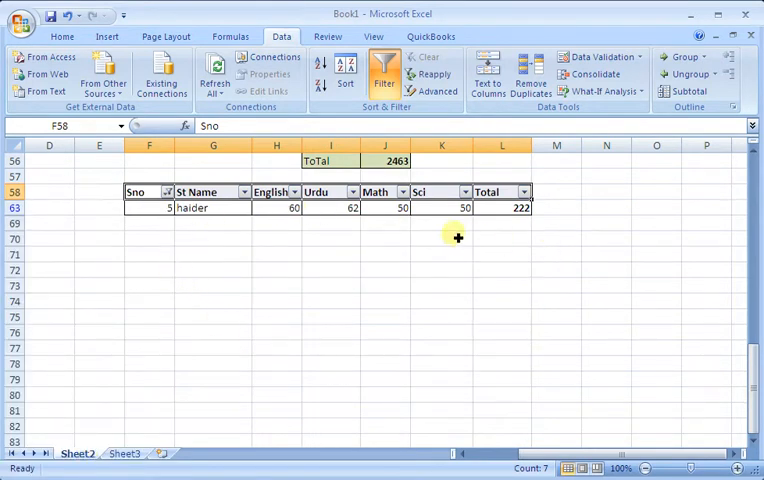
Extend the Sno filter to include 8 and 10, then clear it to show all ten students.
left_click(158, 192)
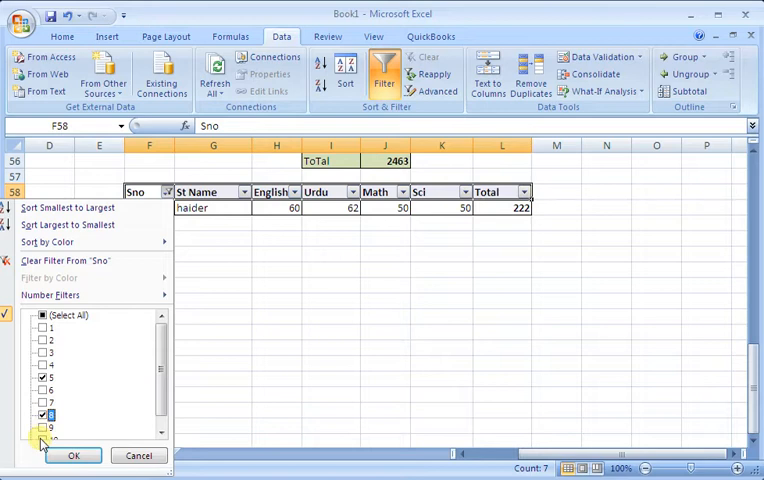
left_click(72, 456)
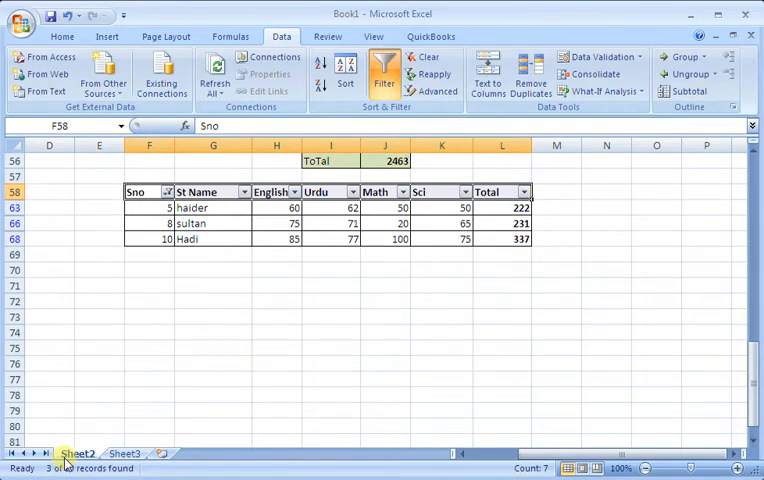
left_click(162, 192)
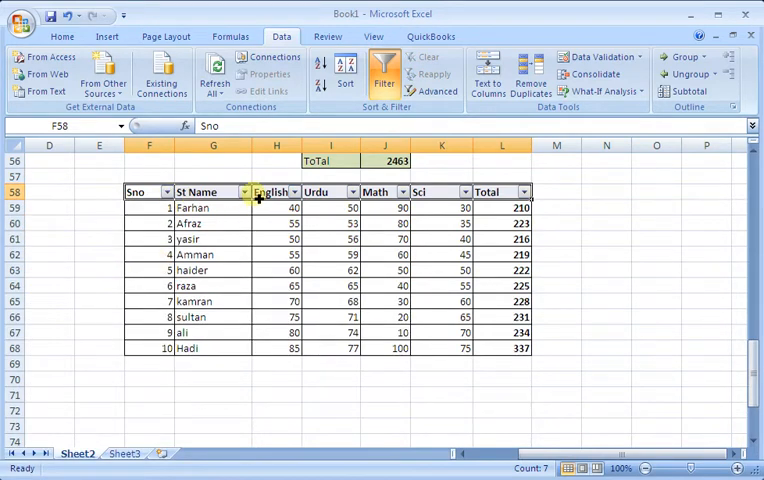
Filter St Name so only kamran is listed.
left_click(240, 192)
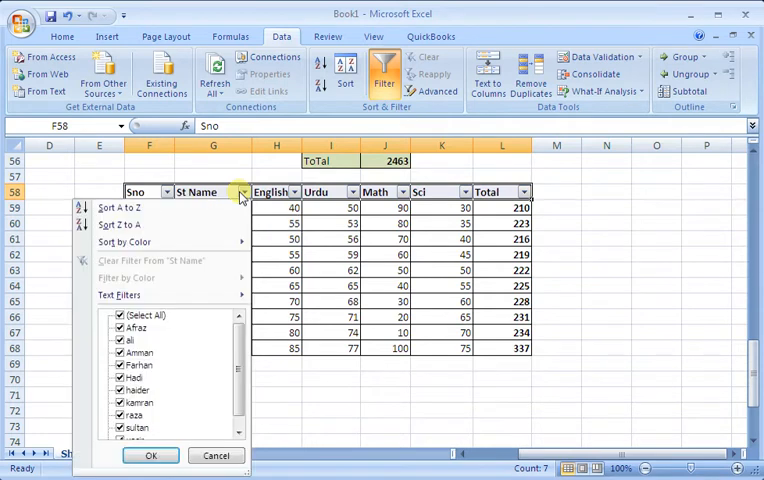
left_click(118, 316)
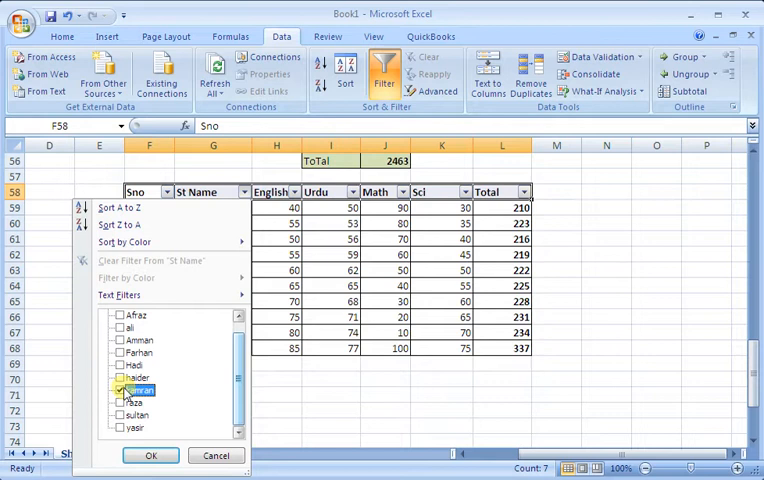
left_click(120, 390)
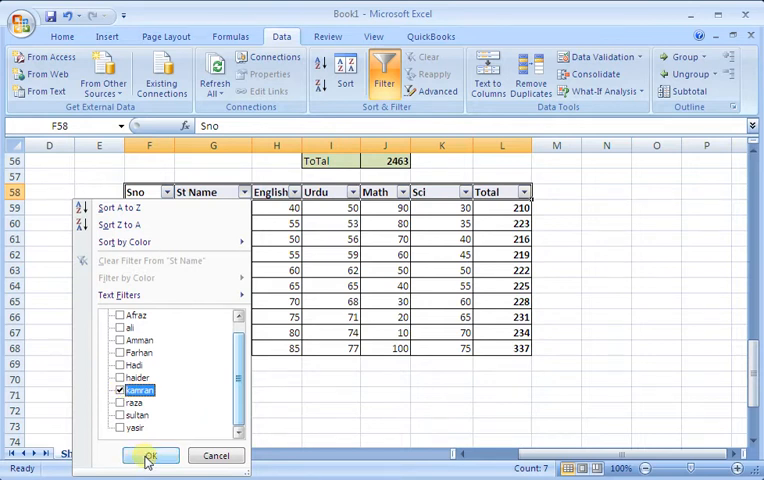
left_click(148, 456)
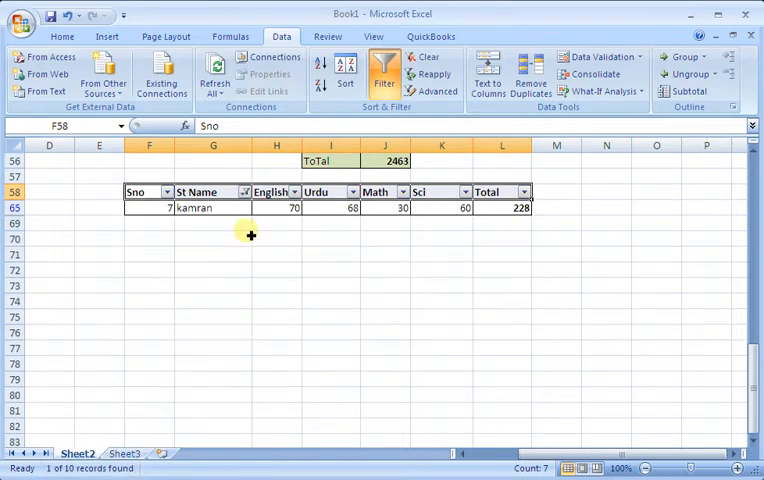
Add Afraz and Arman to the St Name filter alongside kamran.
left_click(244, 192)
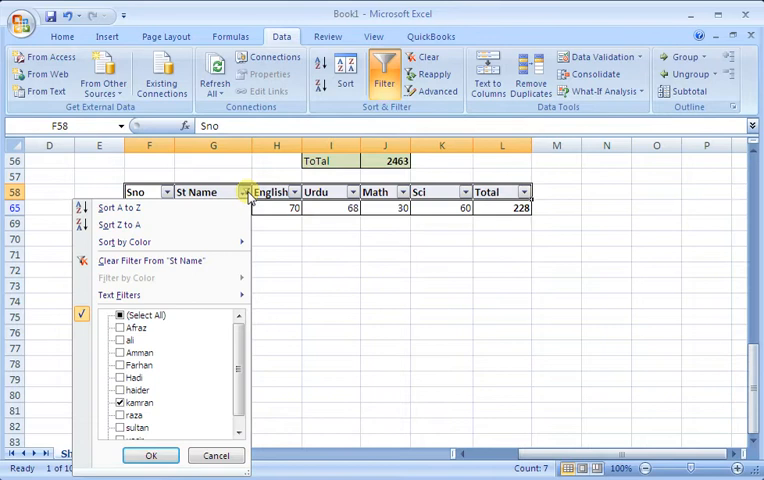
left_click(128, 328)
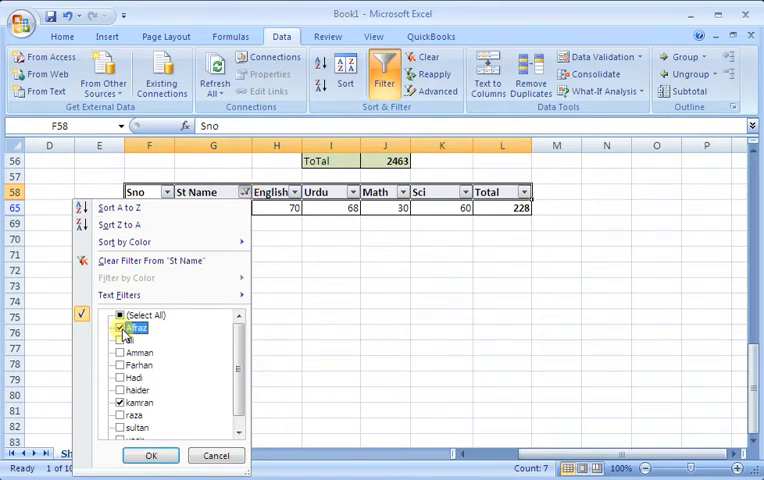
left_click(152, 456)
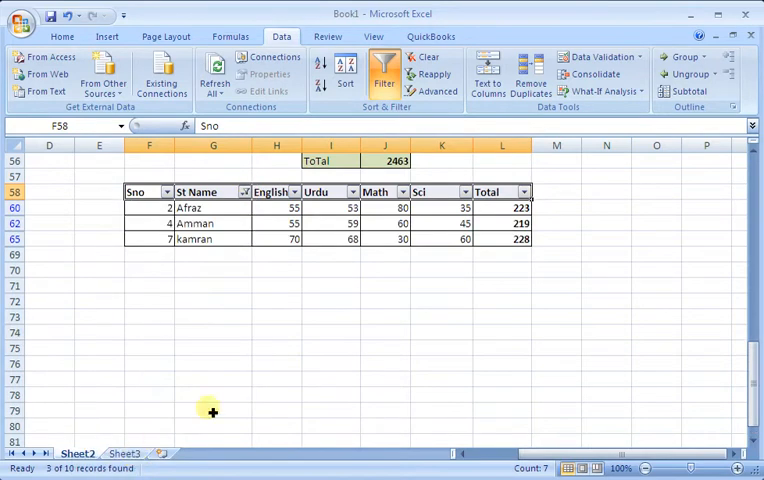
left_click(244, 192)
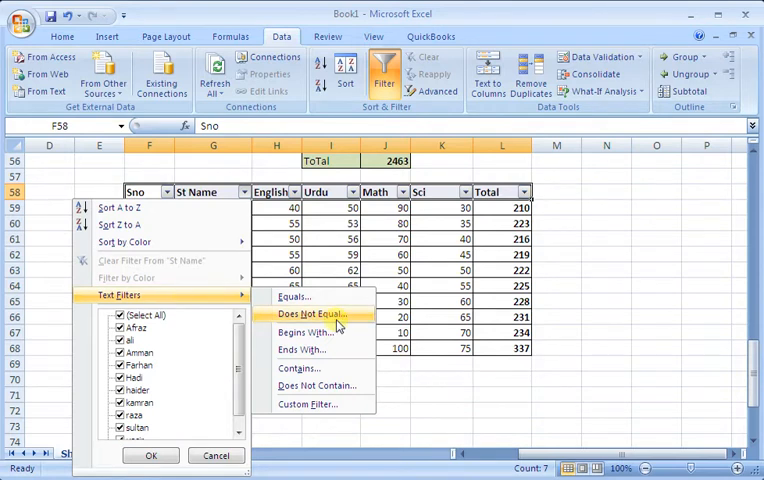
mouse_move(296, 298)
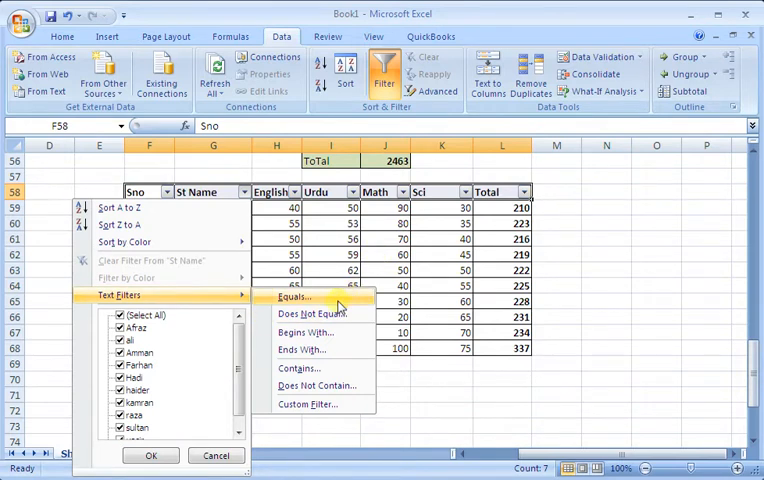
Apply a St Name Equals text filter for 'Al', showing only ali.
left_click(296, 296)
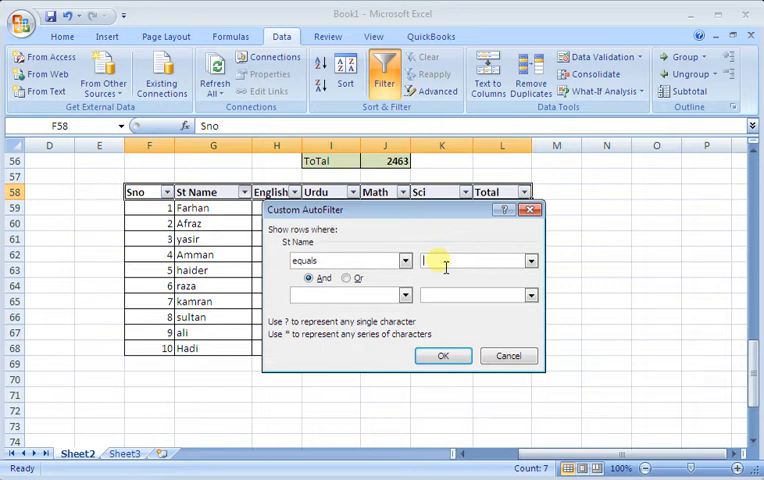
type("Al")
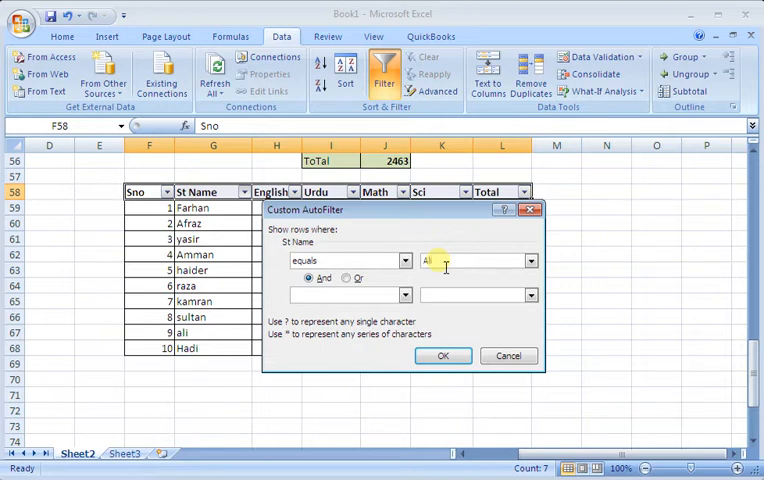
left_click(442, 356)
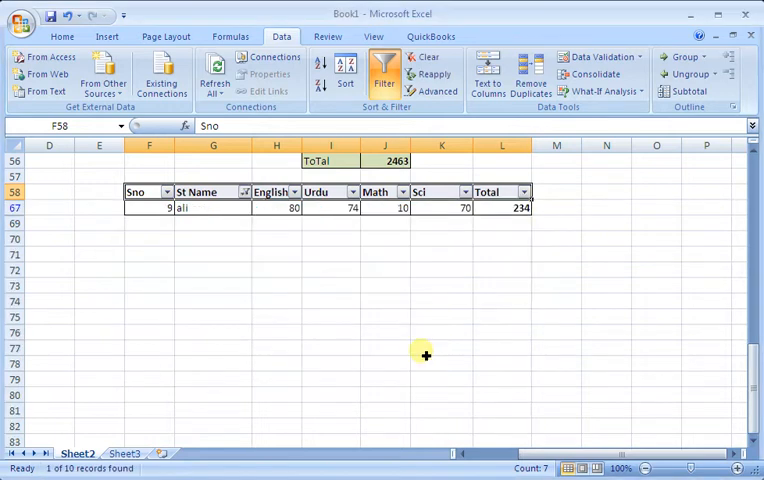
Redo the Equals filter with the name 'nazi', which finds no records, then show all students.
left_click(244, 192)
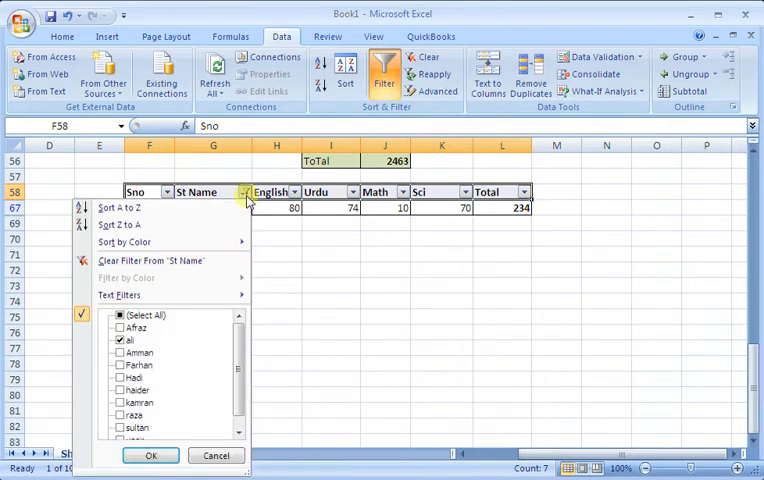
left_click(120, 294)
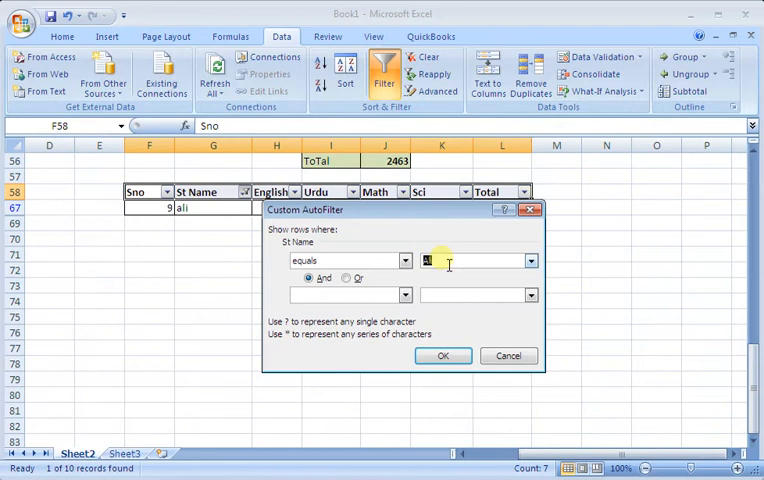
type("li")
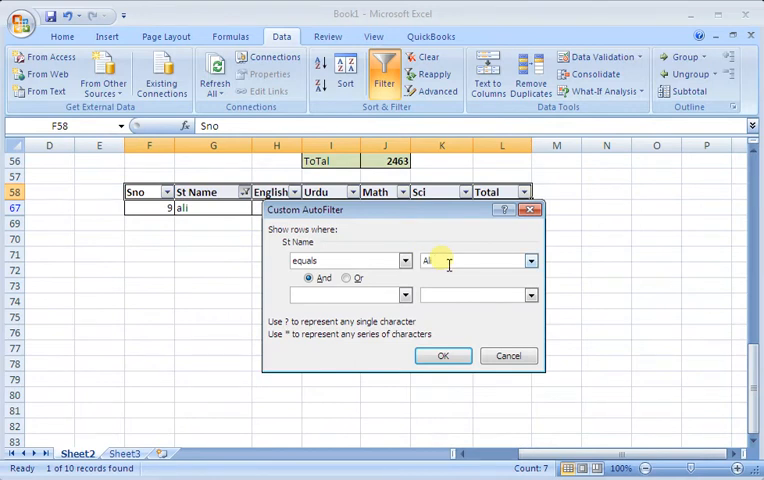
type("nazi")
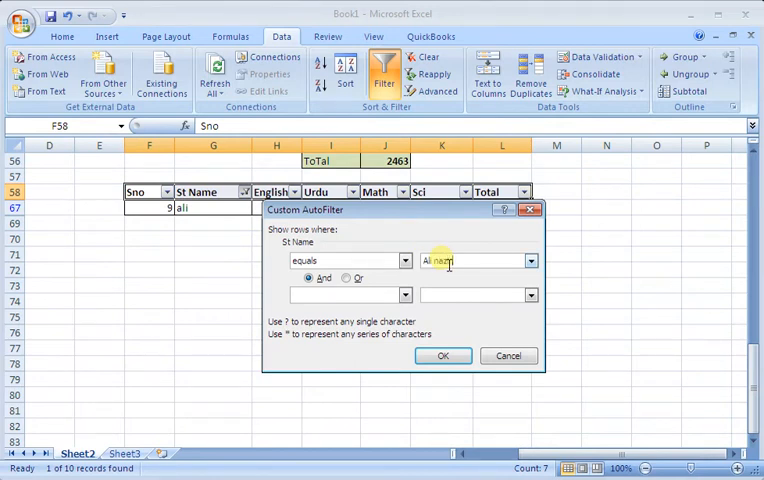
left_click(442, 356)
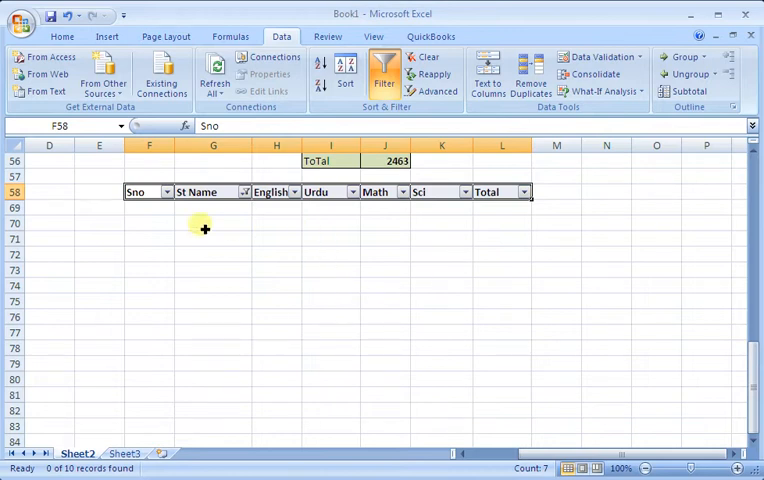
left_click(244, 192)
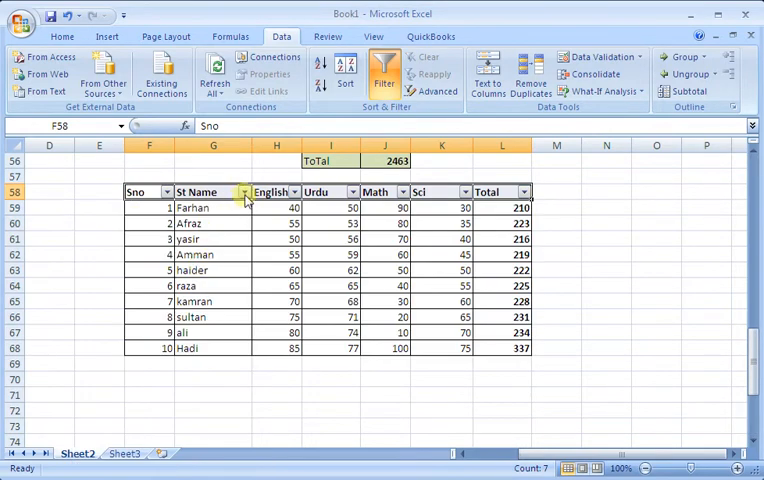
Apply a St Name Begins With 'a' filter, listing Afraz, Arman and ali.
left_click(240, 192)
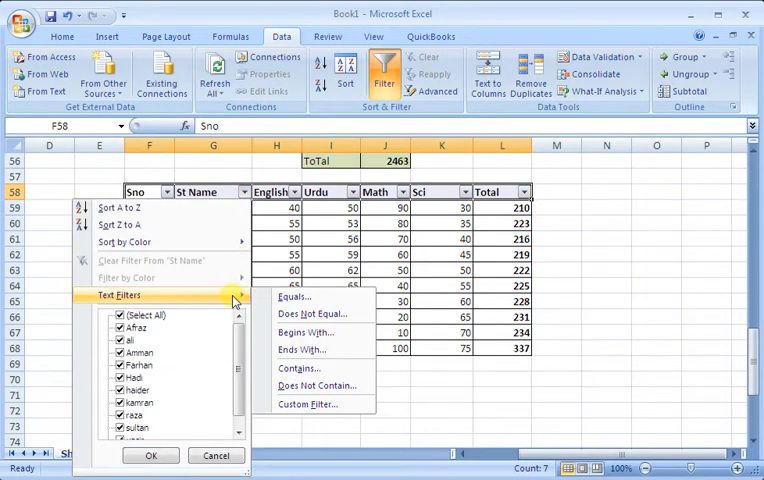
mouse_move(304, 332)
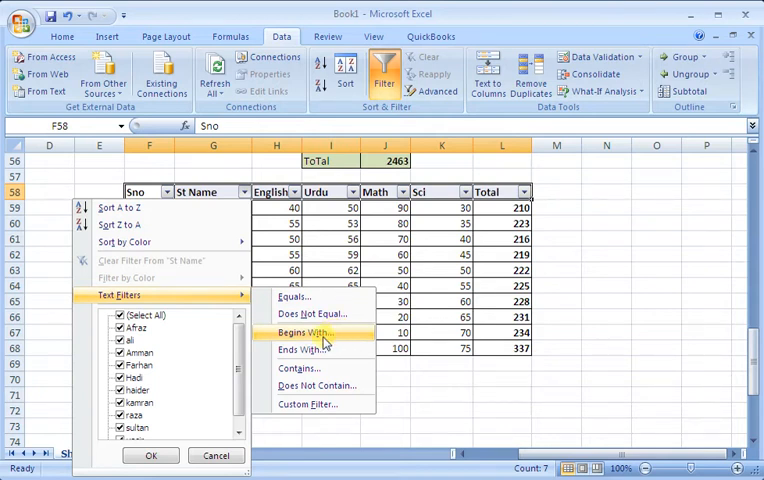
left_click(310, 332)
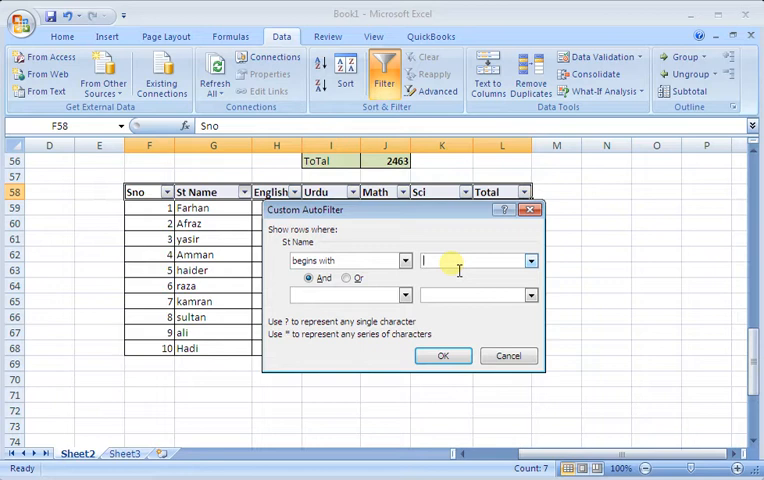
type("a")
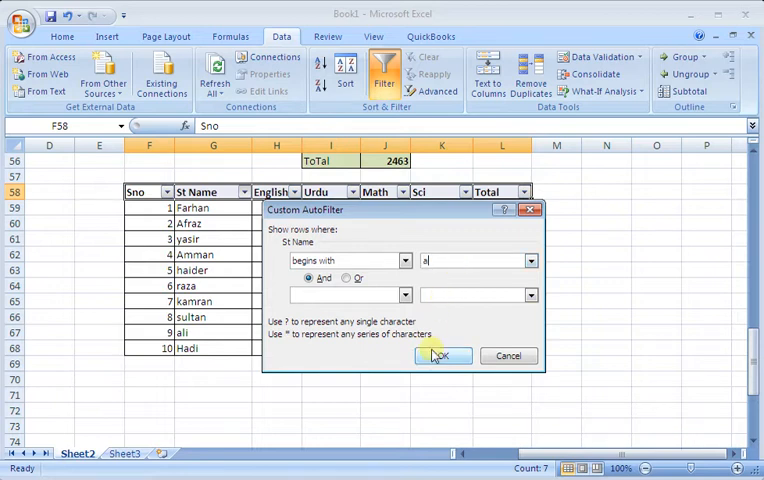
left_click(440, 356)
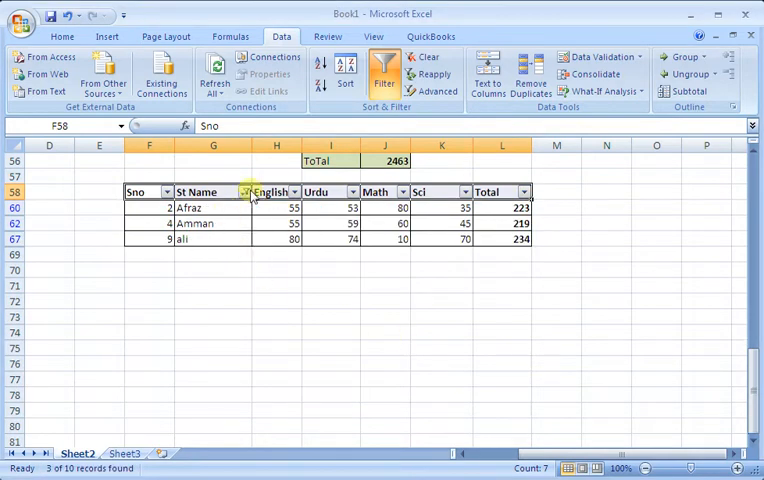
left_click(244, 192)
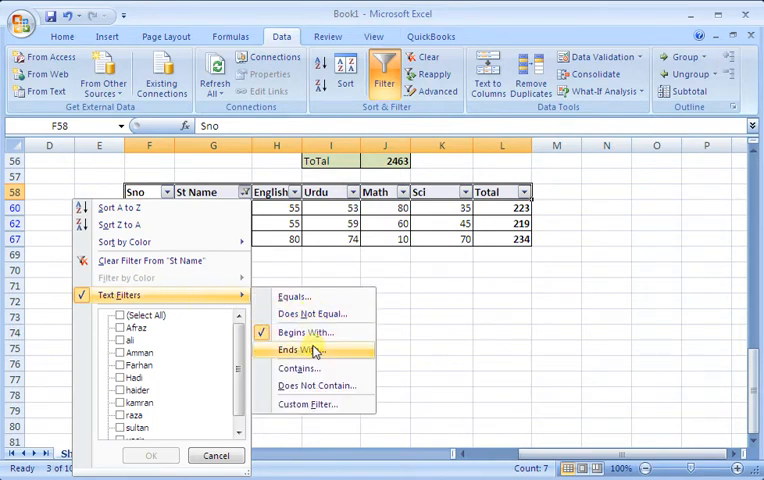
Apply a St Name Ends With 'n' filter (Farhan, Arman, kamran, sultan), then clear it.
left_click(300, 348)
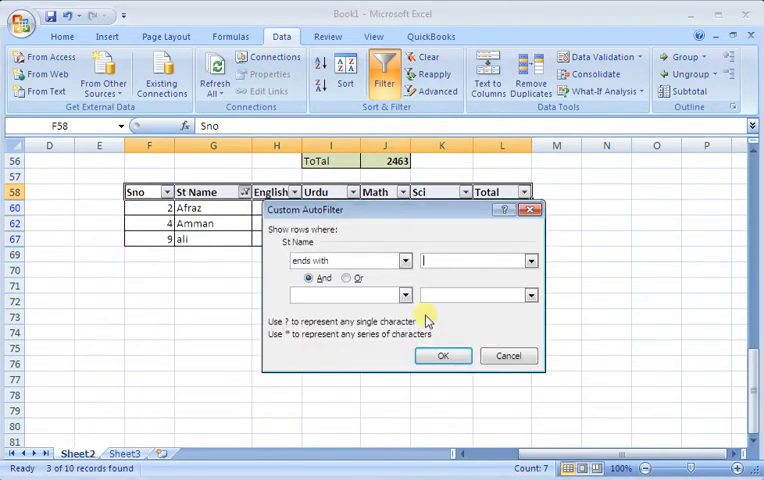
type("n")
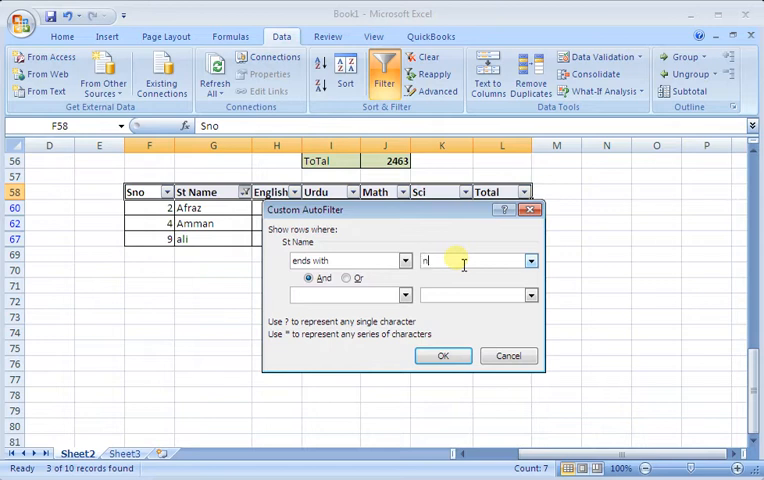
left_click(442, 356)
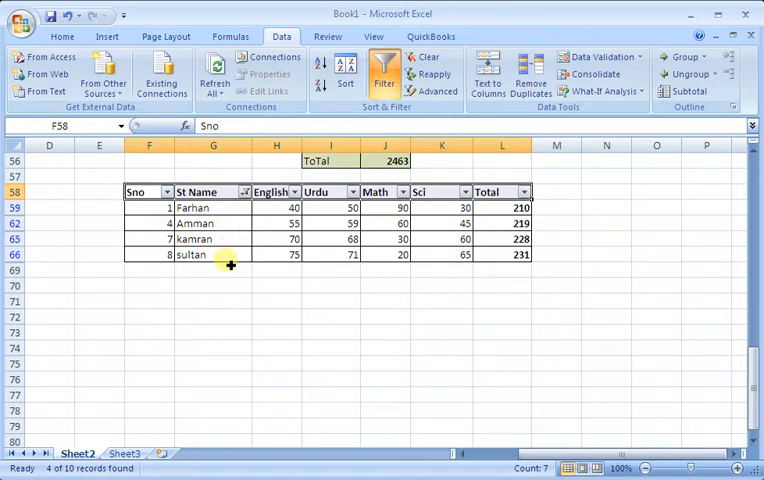
left_click(242, 192)
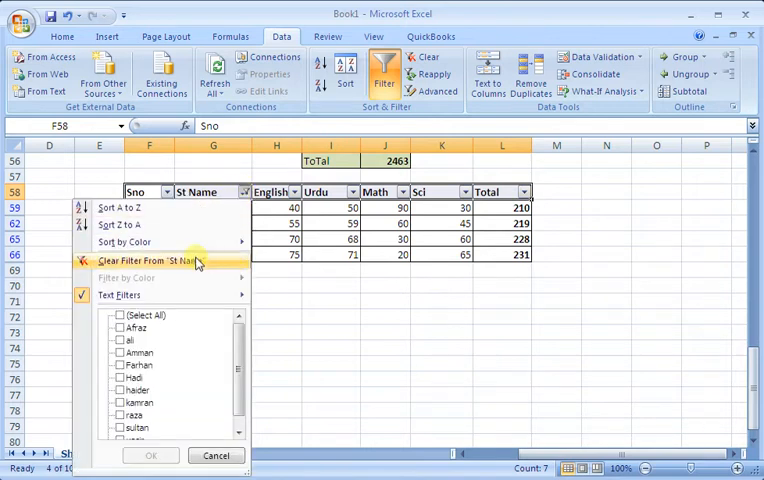
left_click(164, 260)
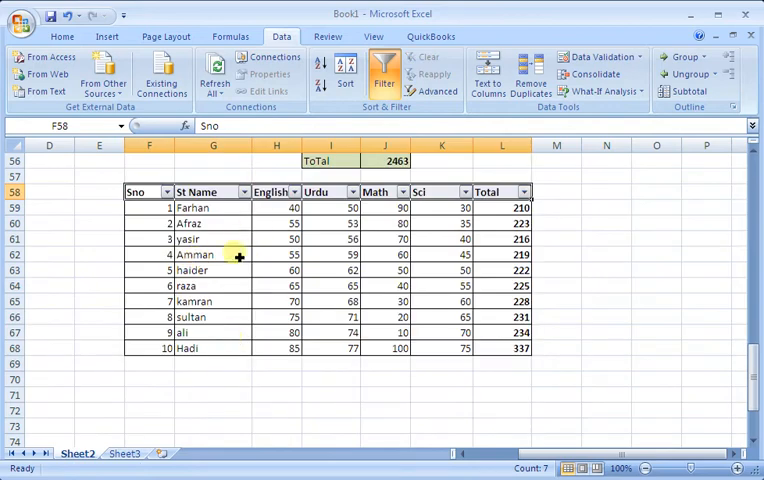
Apply a St Name Contains 'an' filter, listing Farhan, Arman, kamran and sultan.
left_click(244, 192)
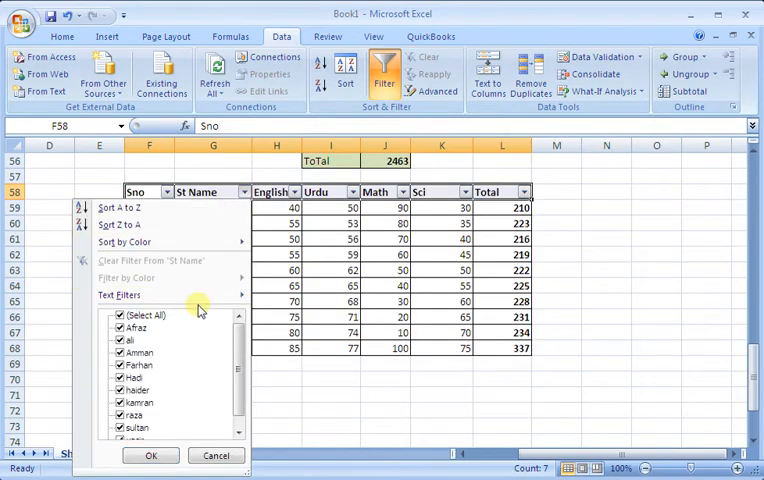
left_click(120, 294)
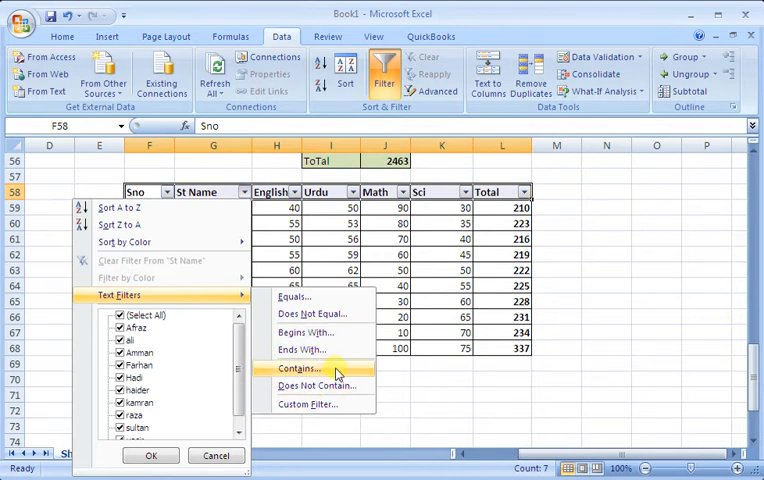
left_click(296, 368)
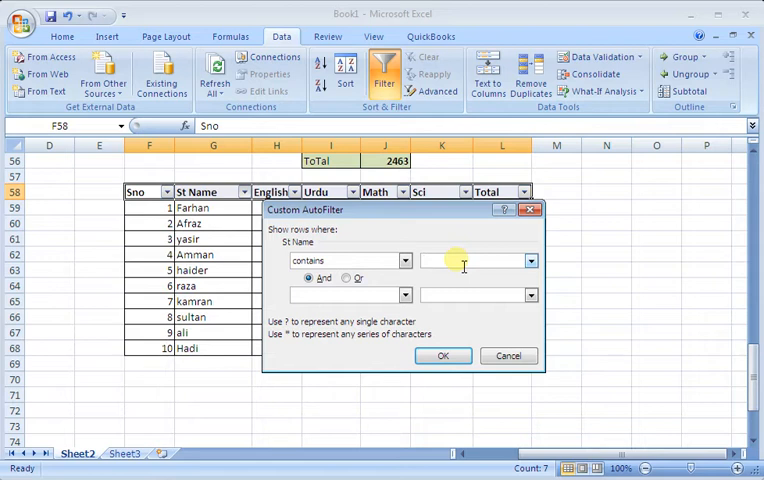
type("an")
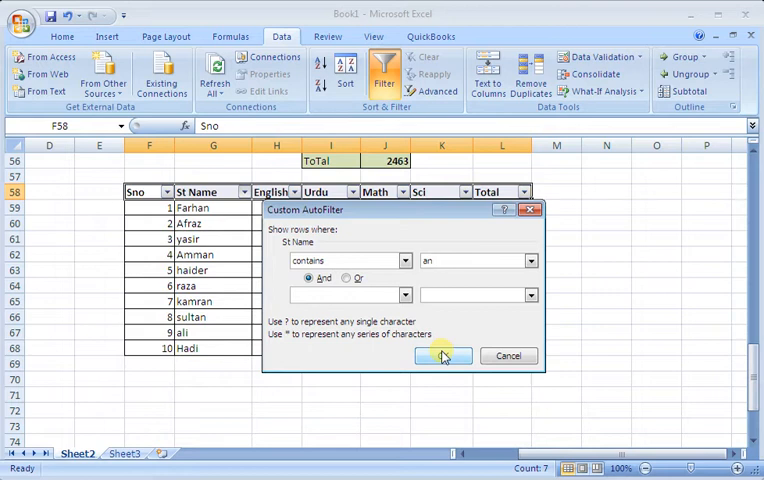
left_click(442, 356)
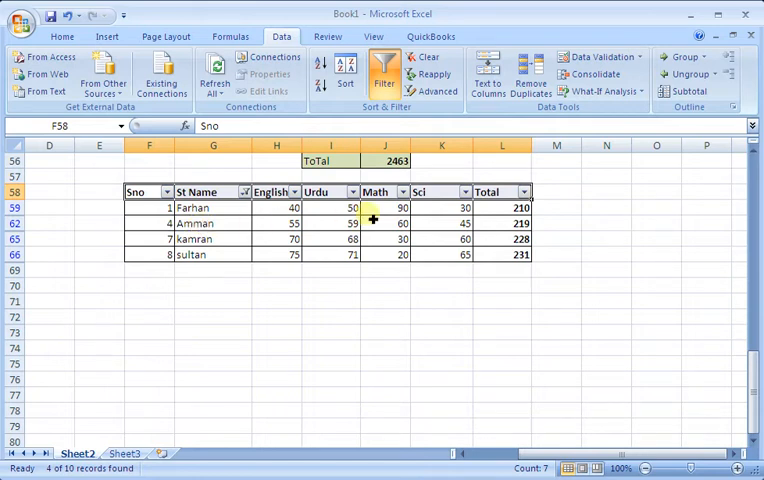
Remove the name filter so all ten students show again.
left_click(244, 192)
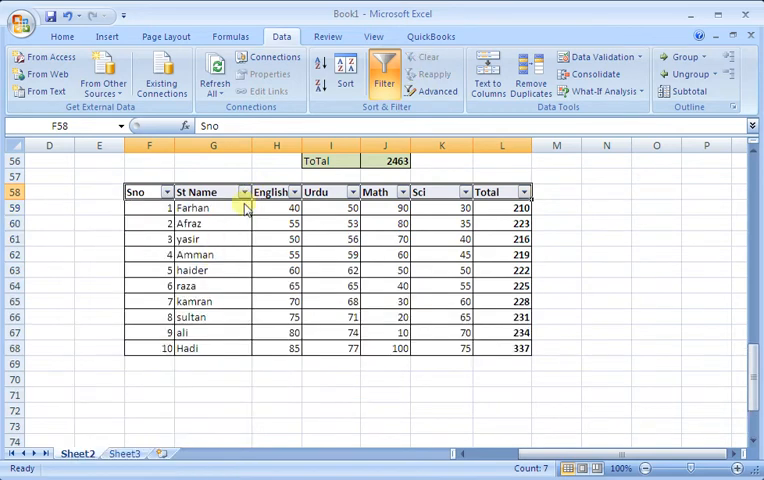
left_click(244, 192)
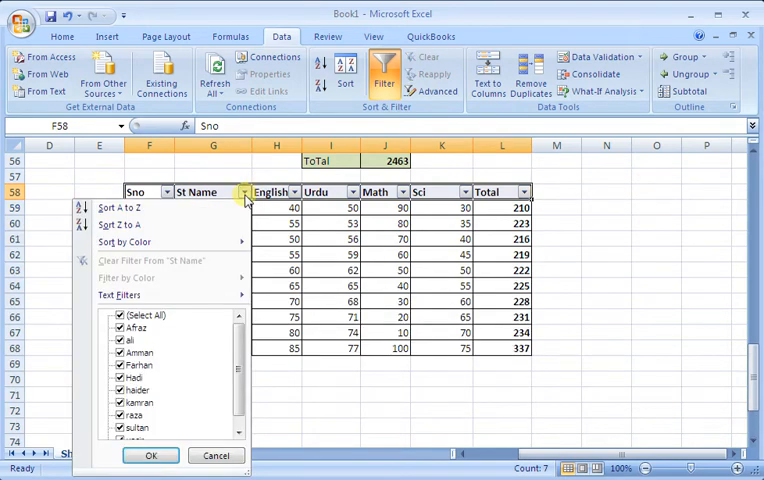
Apply an English Greater Than 50 number filter, hiding Farhan and yasir.
left_click(152, 456)
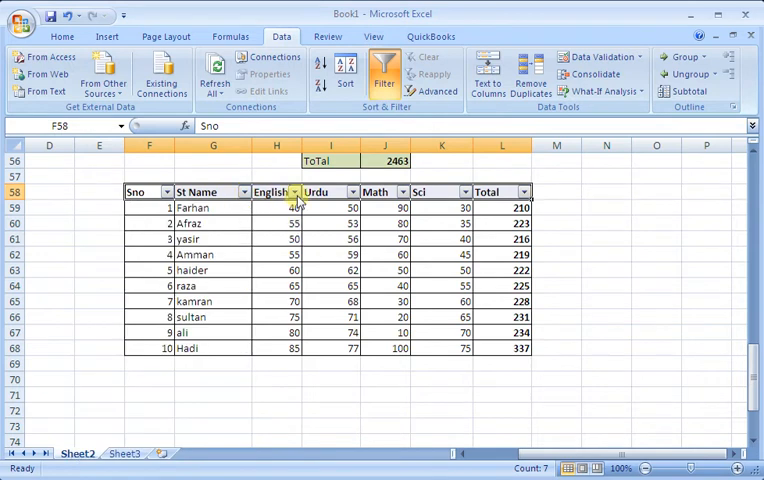
left_click(294, 192)
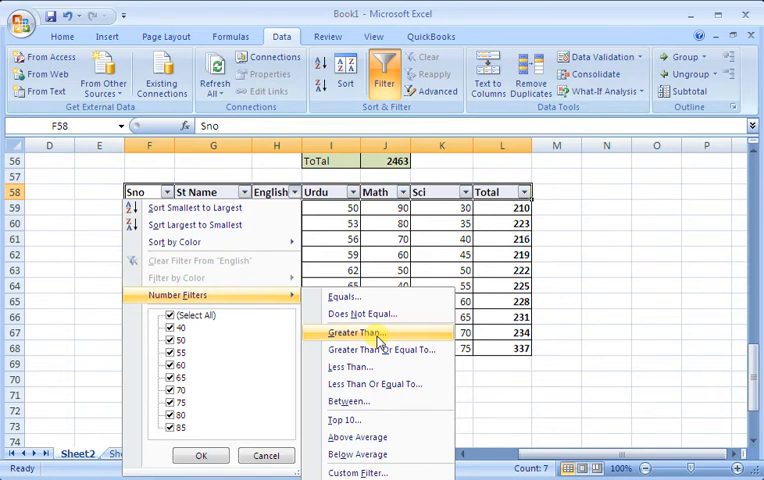
left_click(356, 332)
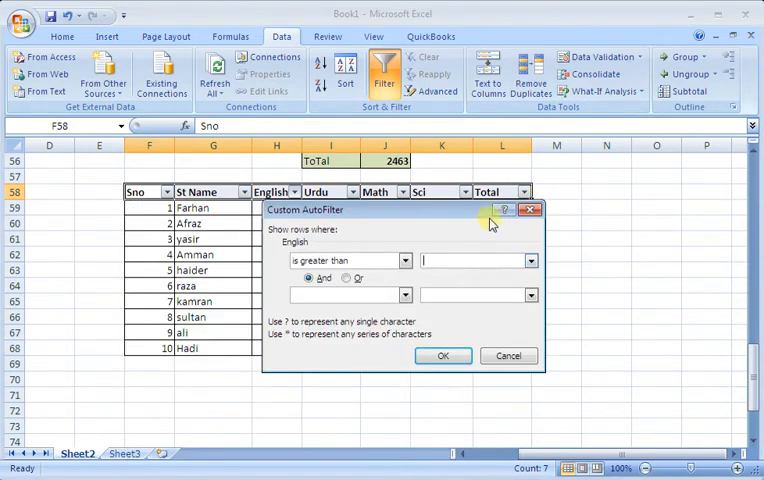
left_click_drag(400, 208, 430, 238)
type("50")
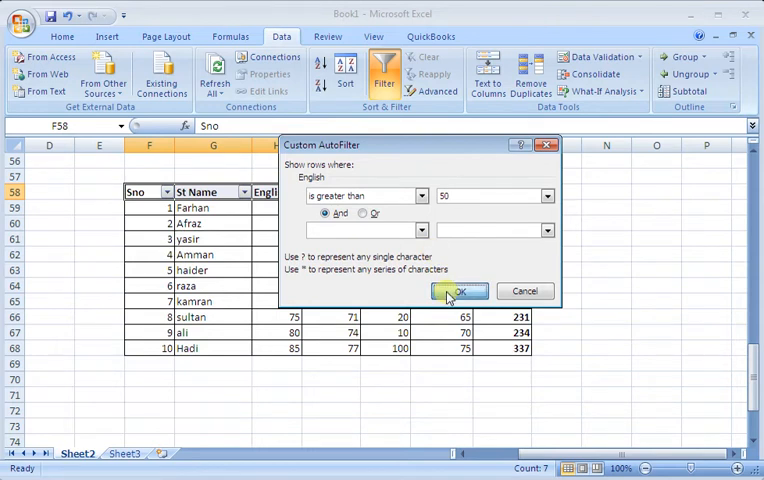
left_click(456, 292)
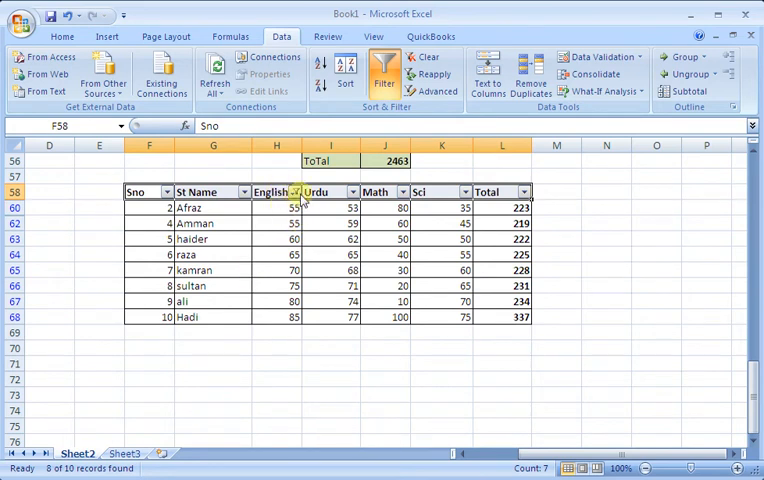
Apply an English Less Than filter, revising the value so only Farhan's 40 remains.
left_click(290, 192)
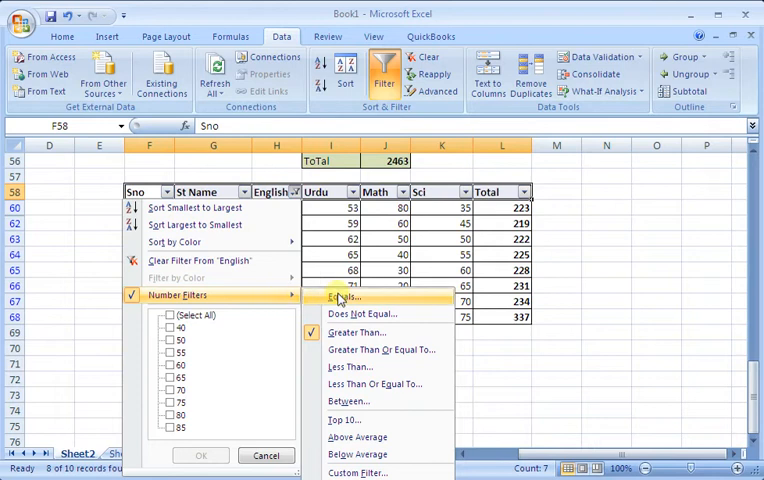
mouse_move(360, 332)
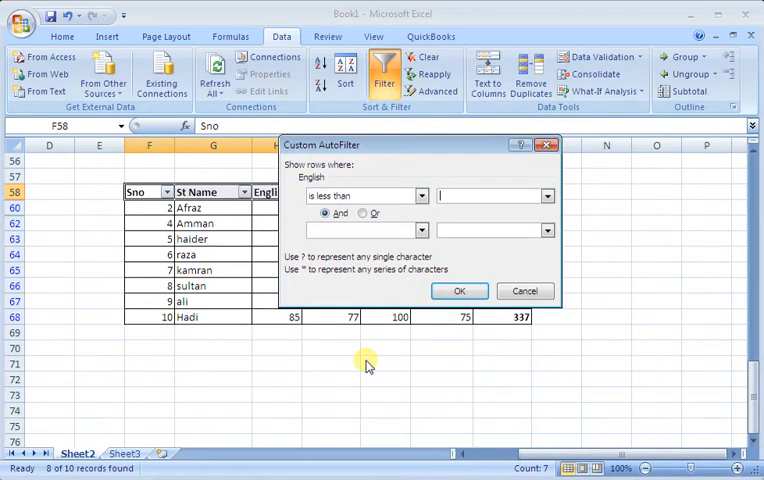
type("4")
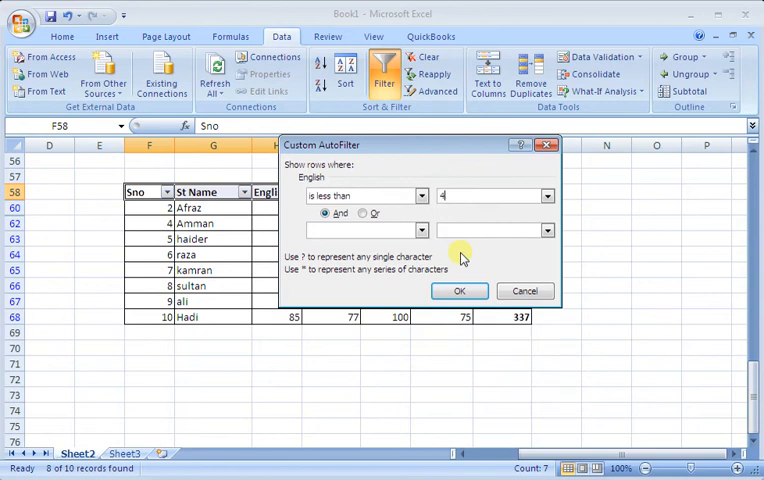
left_click(460, 292)
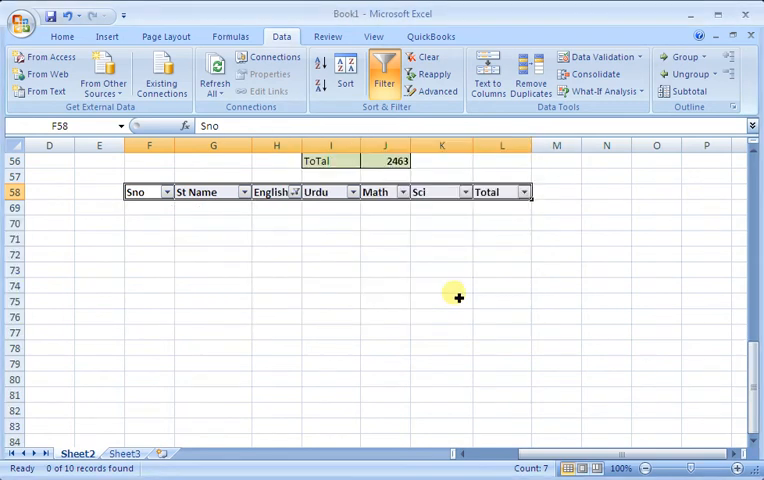
left_click(292, 192)
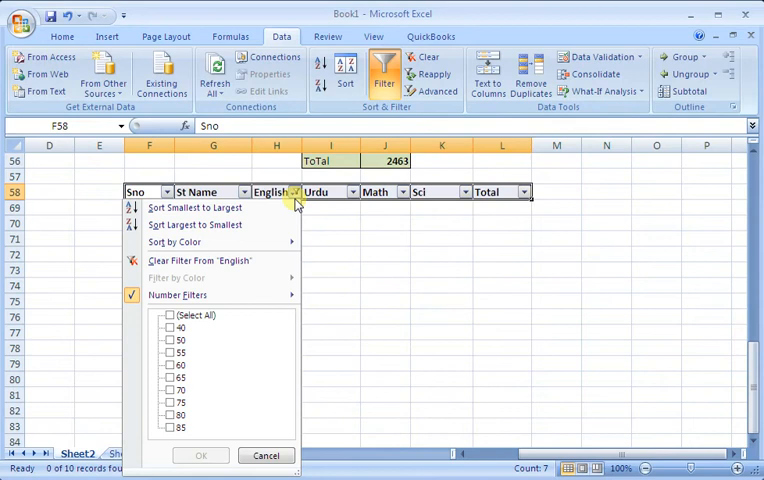
mouse_move(272, 296)
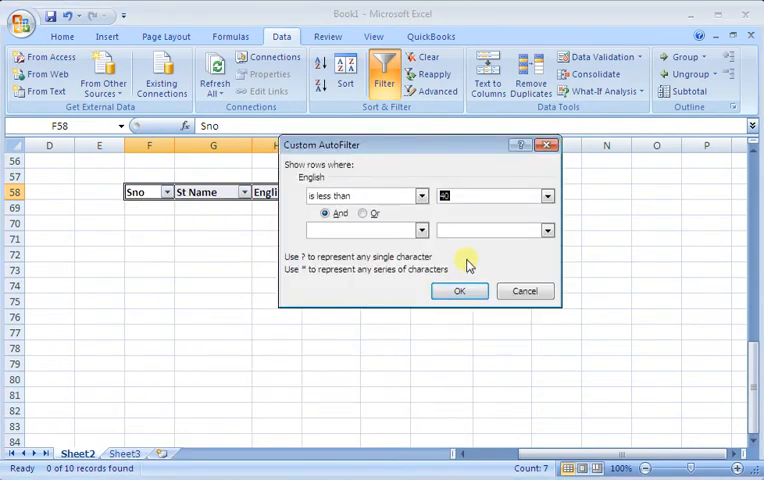
mouse_move(480, 222)
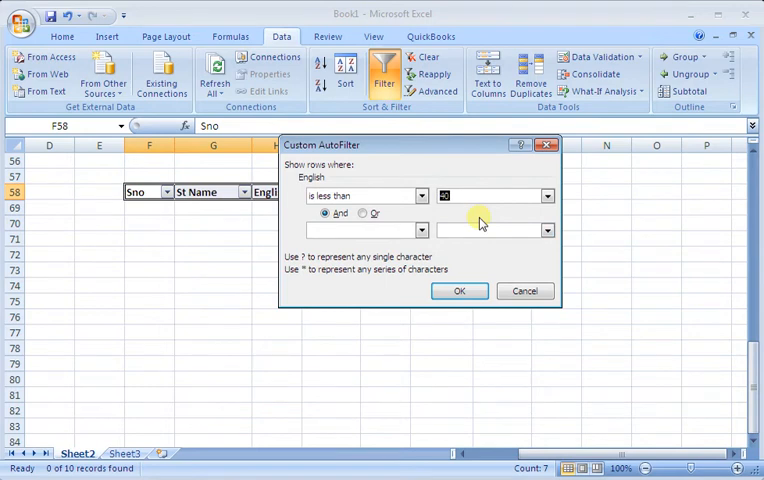
left_click(460, 292)
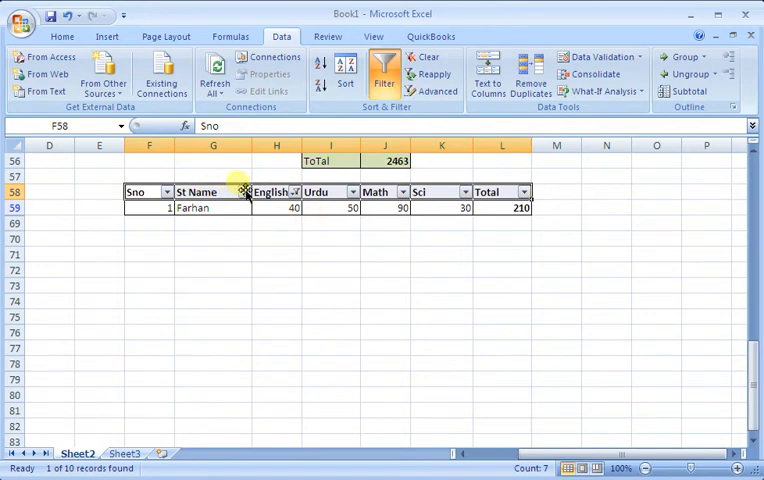
Apply an English Less Than Or Equal To 50 filter, leaving Farhan and yasir.
left_click(296, 192)
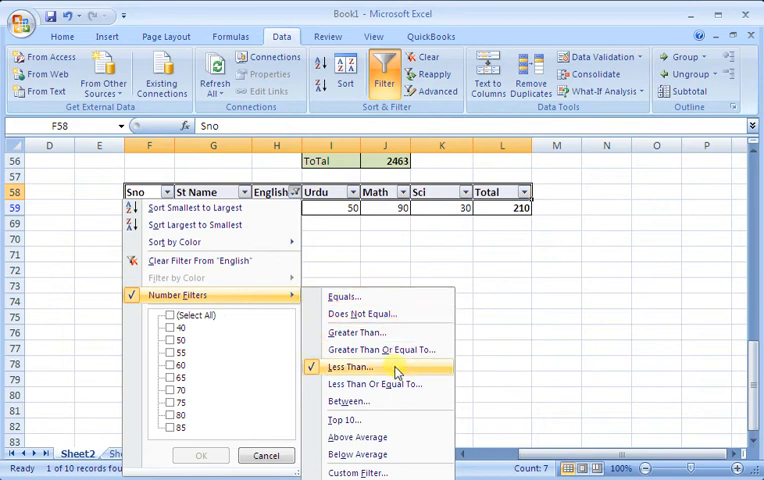
left_click(348, 368)
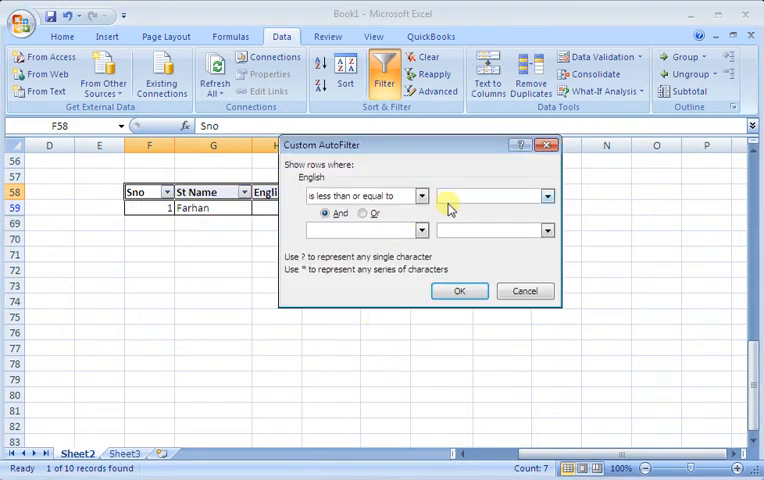
type("50")
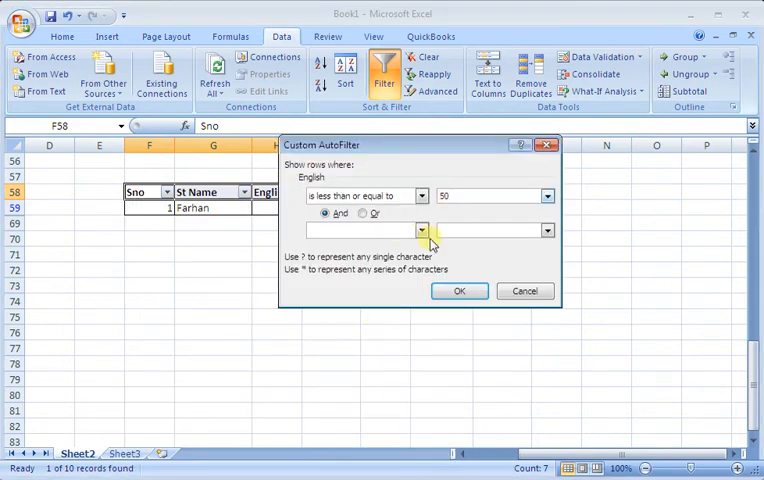
left_click(460, 292)
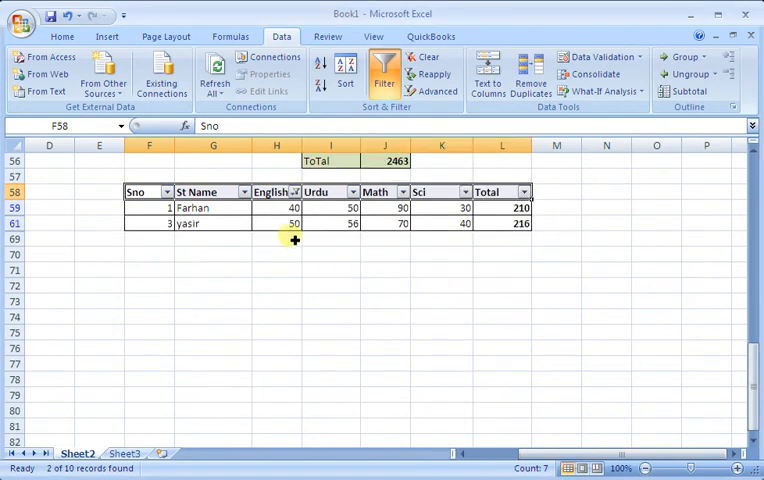
Select yasir's English mark of 50 and reopen the English filter options.
left_click(292, 224)
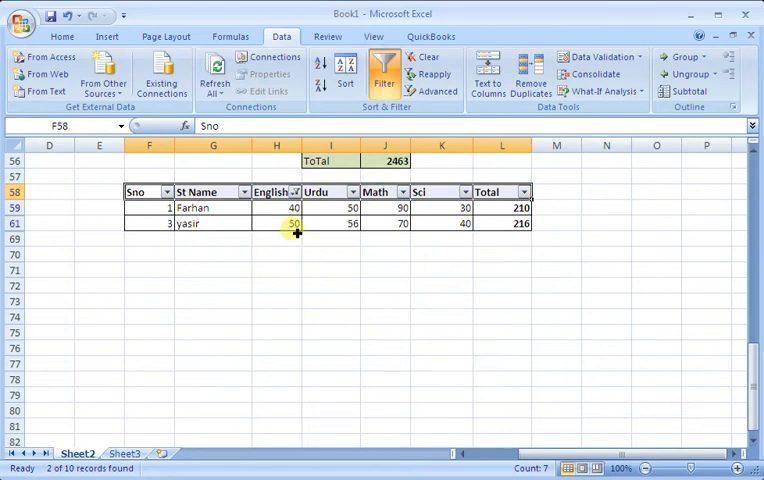
left_click(290, 224)
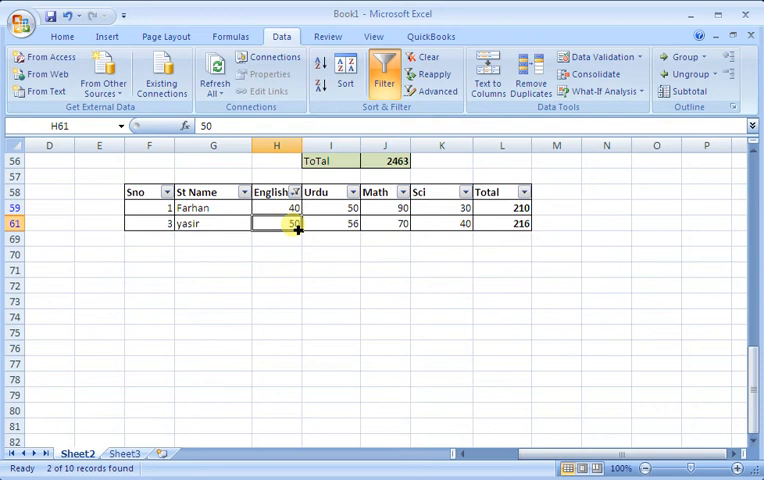
mouse_move(338, 242)
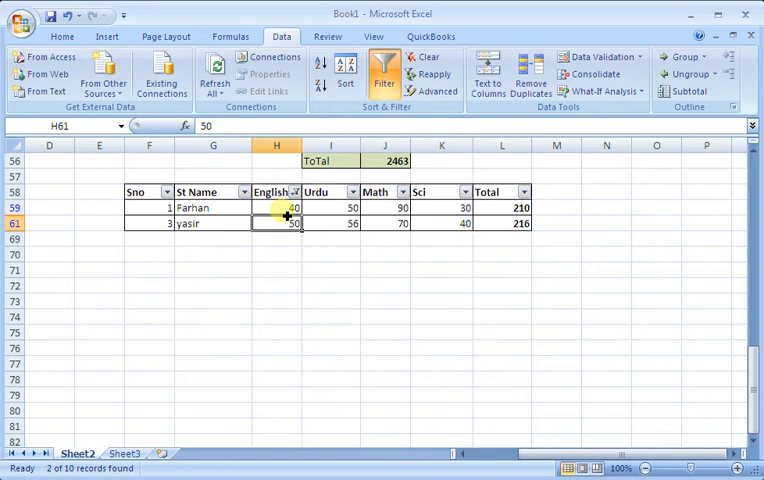
left_click(296, 192)
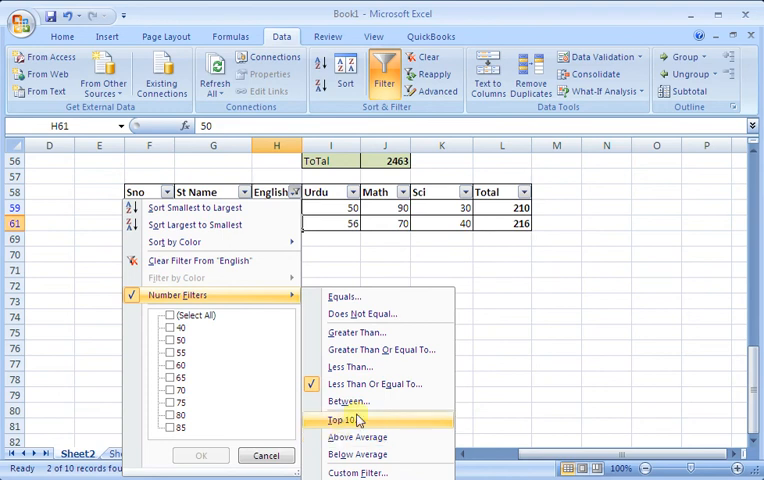
Start a Top 10 number filter on English, then cancel it so Farhan and yasir remain listed.
left_click(344, 420)
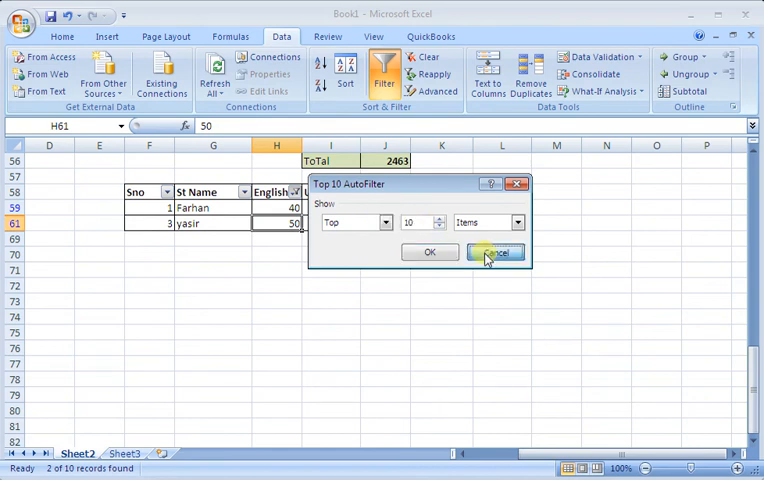
left_click(494, 252)
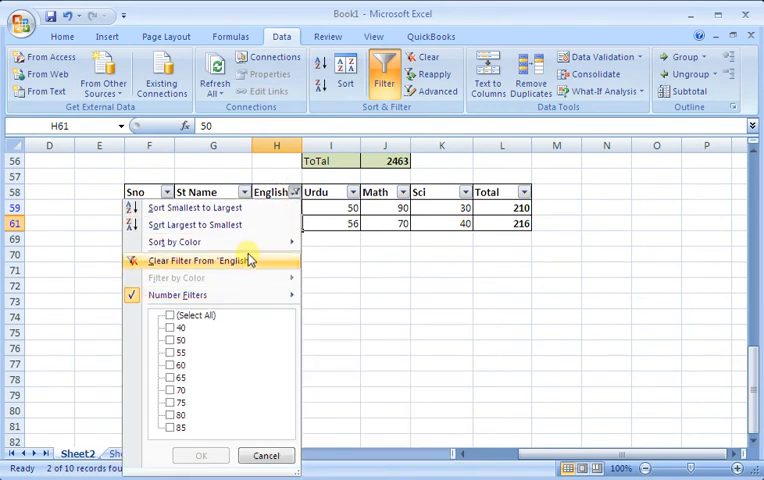
Clear the English filter and apply a Top 3 items filter on Total, leaving sultan, ali and Hadi.
left_click(200, 260)
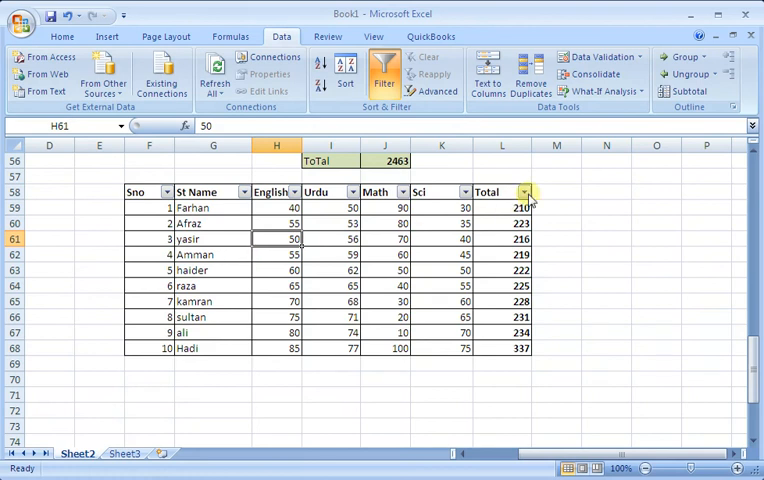
left_click(524, 192)
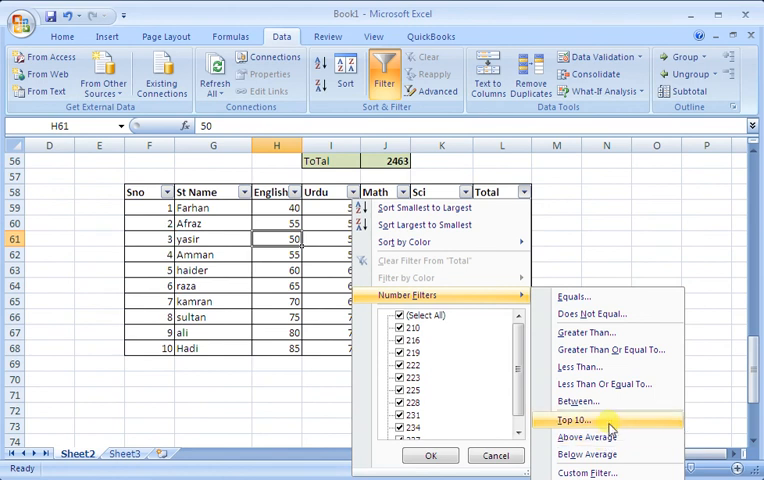
left_click(572, 420)
type("3")
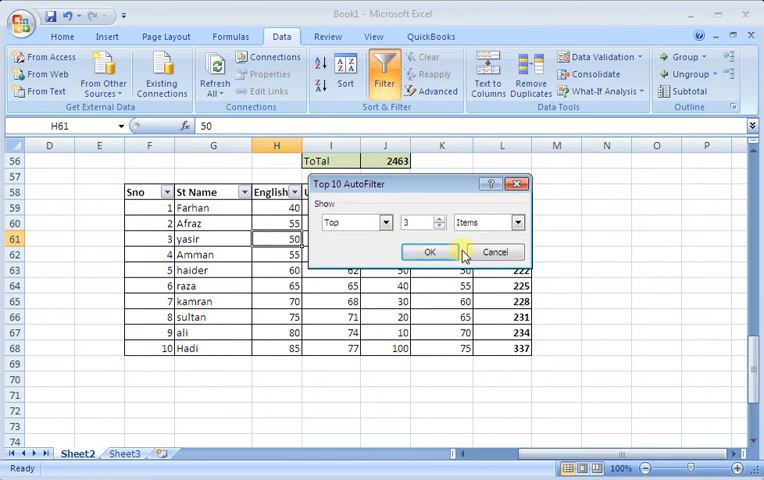
left_click(428, 252)
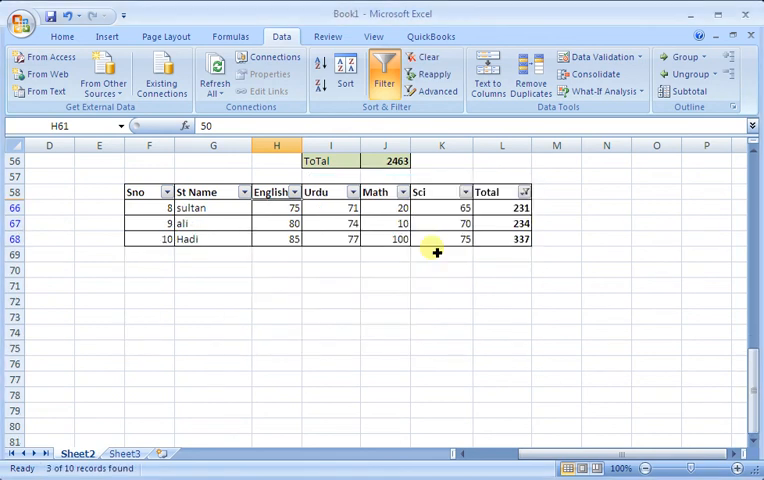